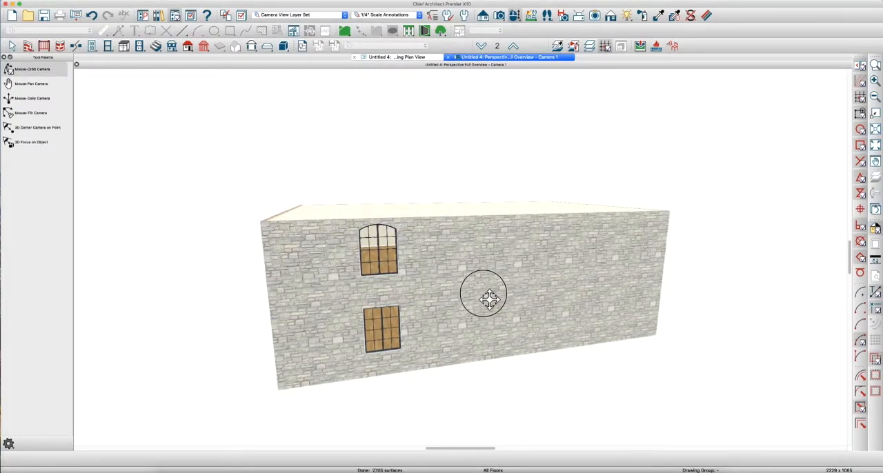
# Orbit the 3D view around the roofless stone house to face the window wall
pyautogui.moveTo(487, 295); pyautogui.dragTo(521, 291)
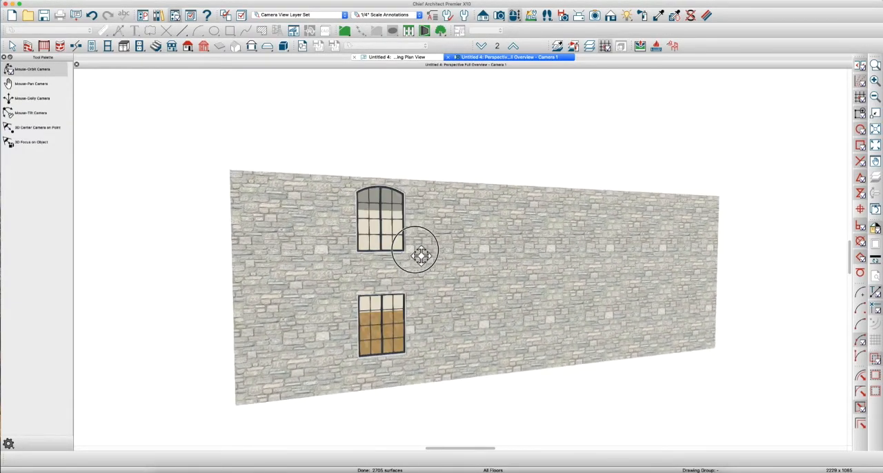
pyautogui.moveTo(418, 255); pyautogui.dragTo(438, 245)
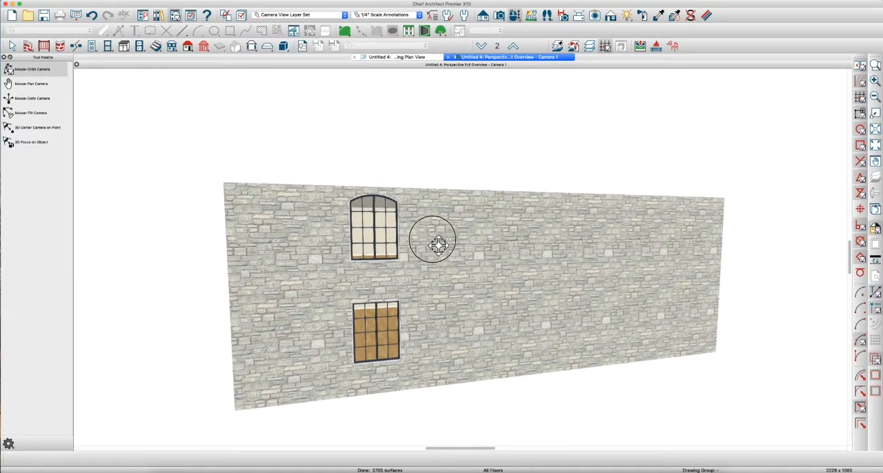
pyautogui.moveTo(438, 245); pyautogui.dragTo(438, 259)
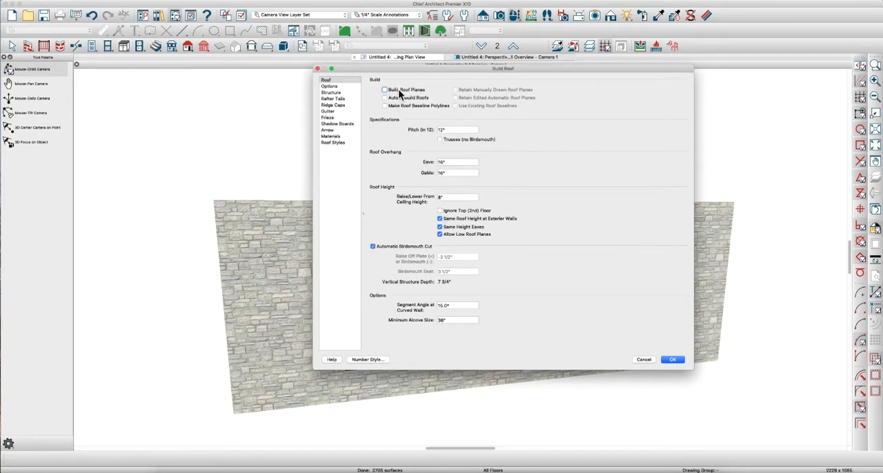
# Generate the hip roof from the Build Roof dialog and orbit to view it
pyautogui.click(672, 359)
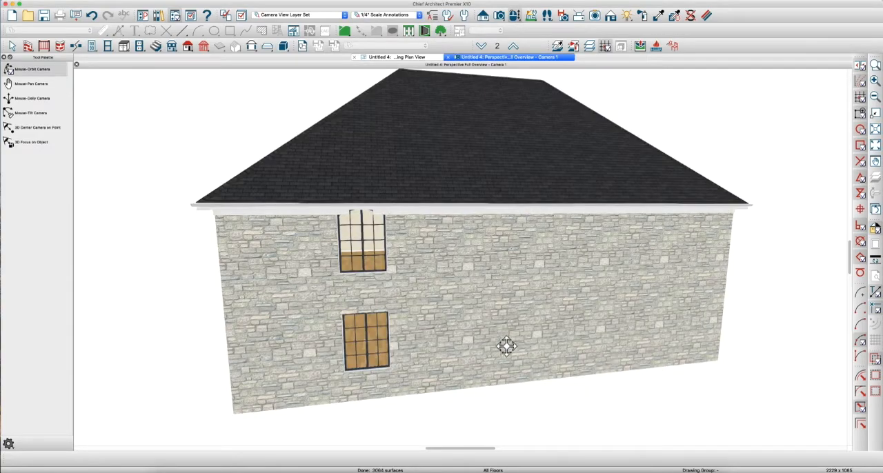
pyautogui.moveTo(507, 347); pyautogui.dragTo(469, 295)
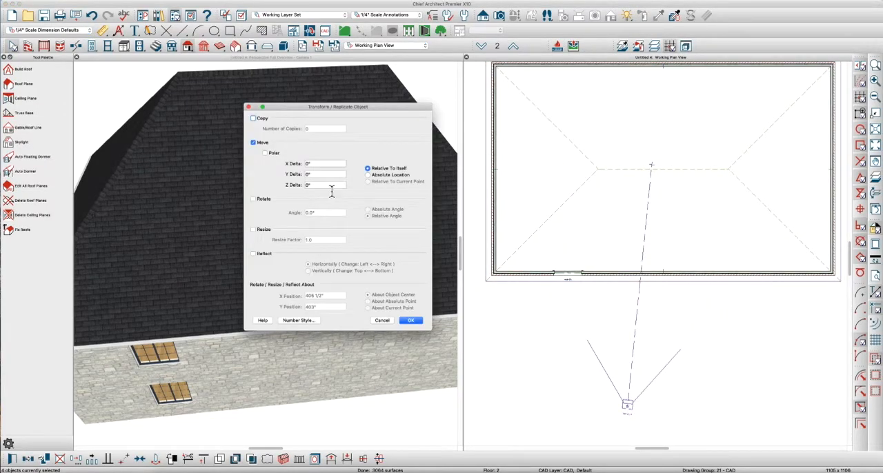
# Move the selected objects up by a Z delta of 3 in Transform/Replicate Object
pyautogui.write('3')
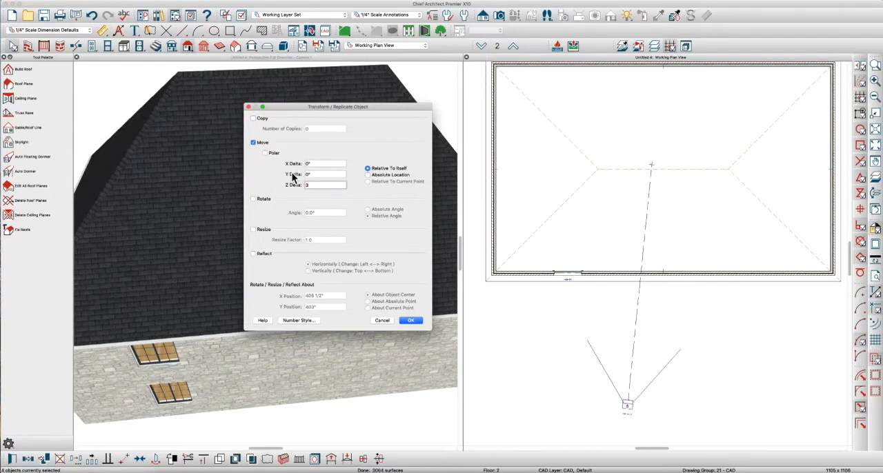
pyautogui.click(411, 320)
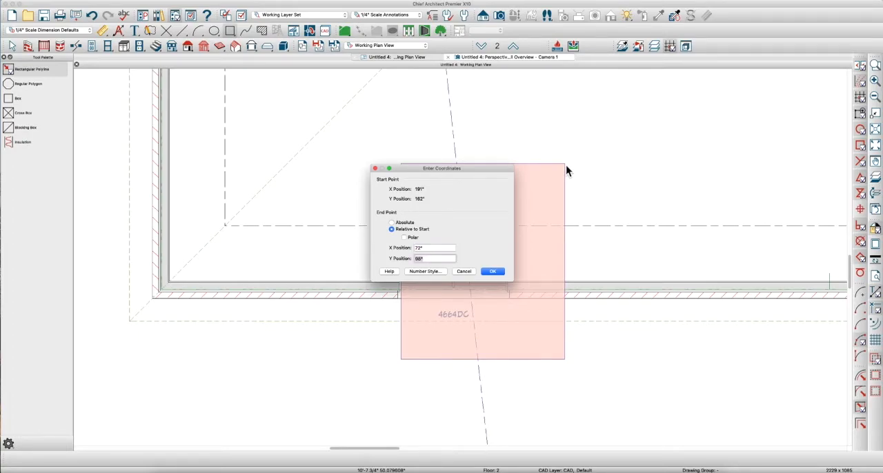
# Confirm the 72 by 98 rectangle's coordinates over the 4664DC window and adjust the wall above it
pyautogui.click(492, 271)
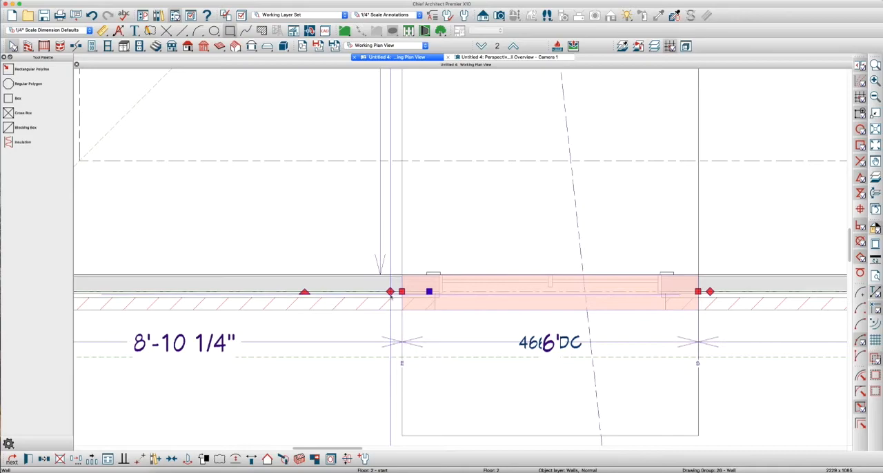
pyautogui.moveTo(402, 291); pyautogui.dragTo(409, 165)
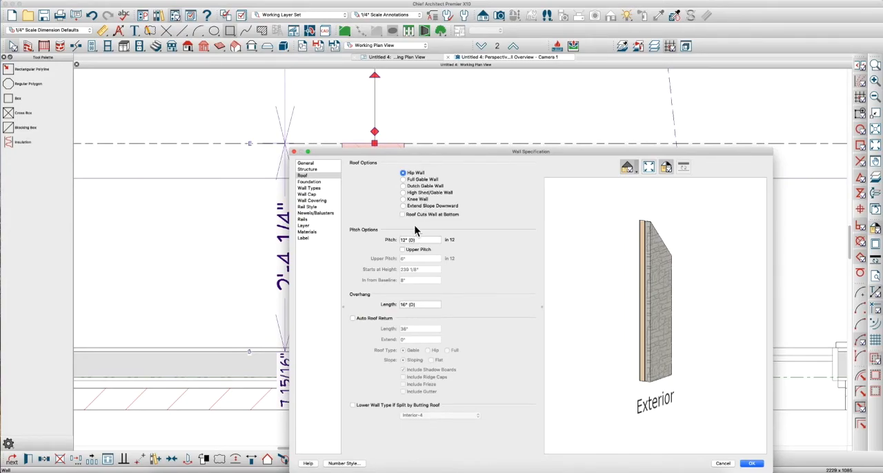
# Make the window's hip wall segment cut by the roof at the bottom and apply it
pyautogui.click(403, 215)
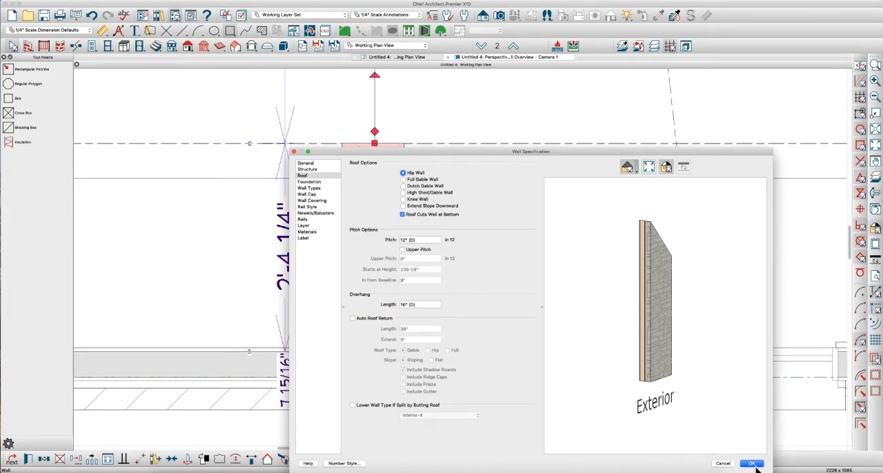
pyautogui.click(751, 463)
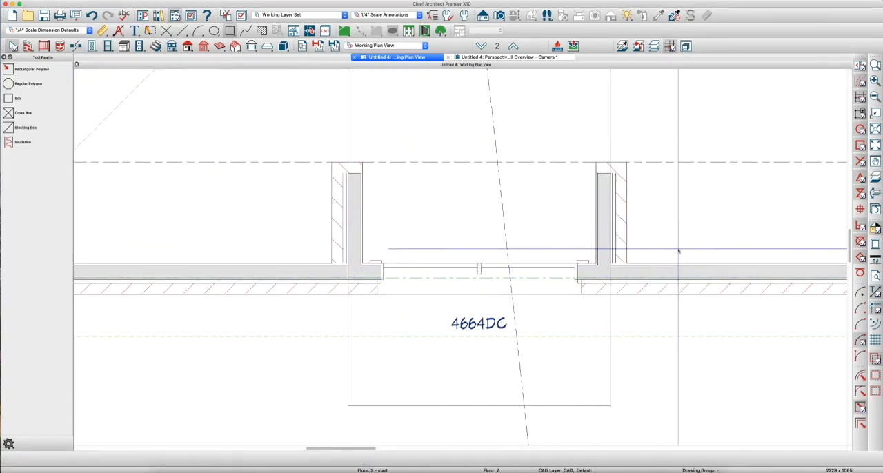
pyautogui.click(348, 214)
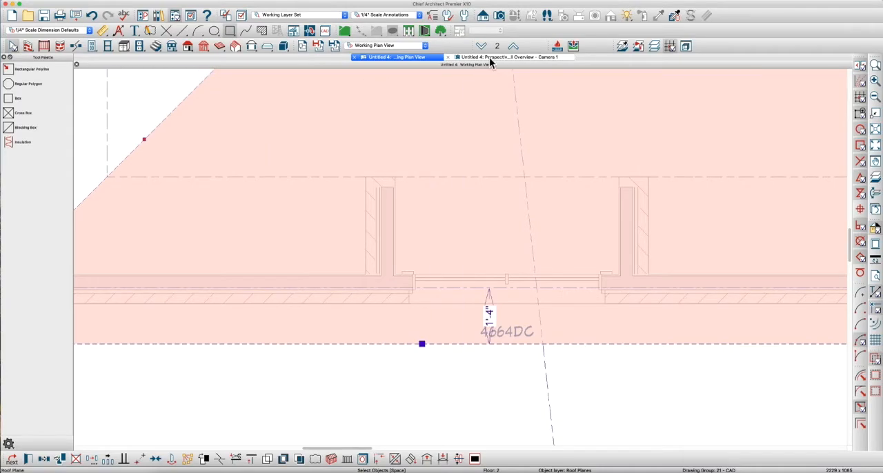
pyautogui.click(508, 56)
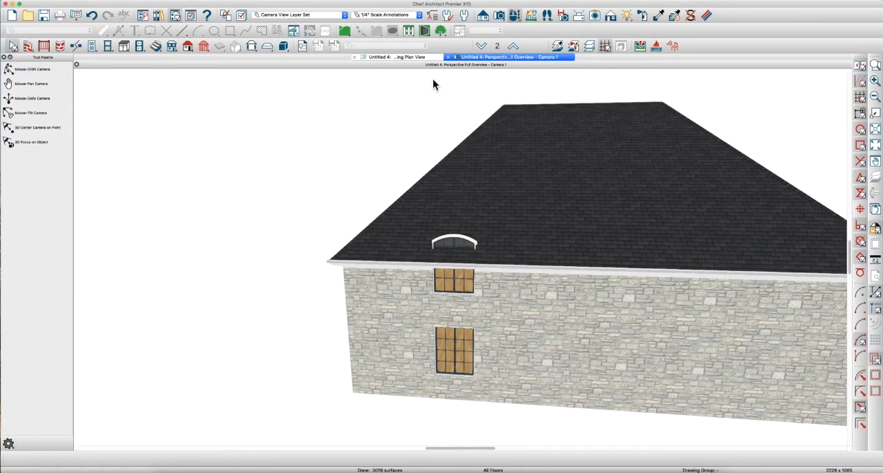
pyautogui.click(393, 57)
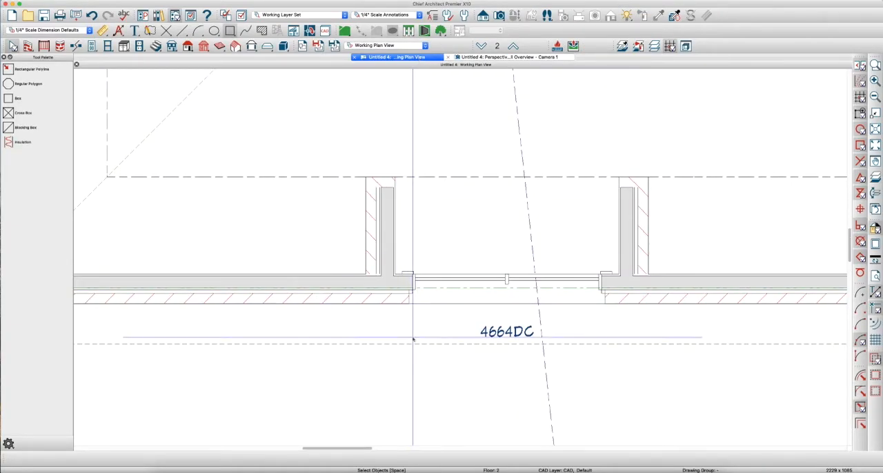
pyautogui.click(410, 345)
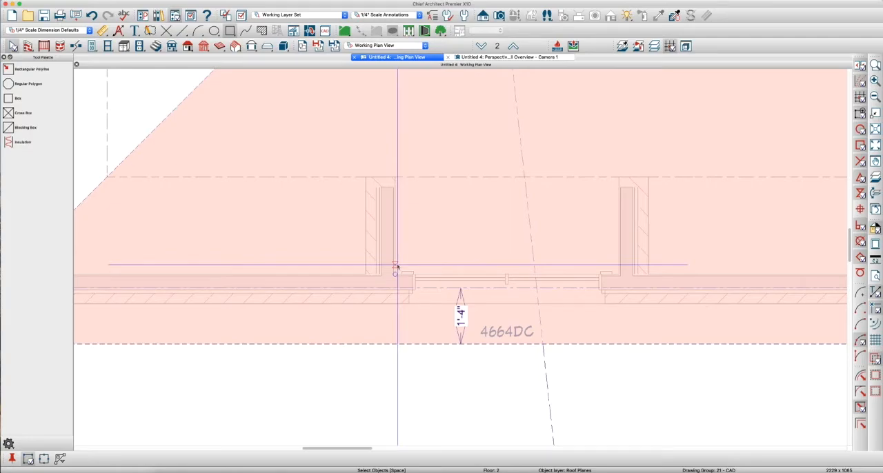
pyautogui.click(396, 266)
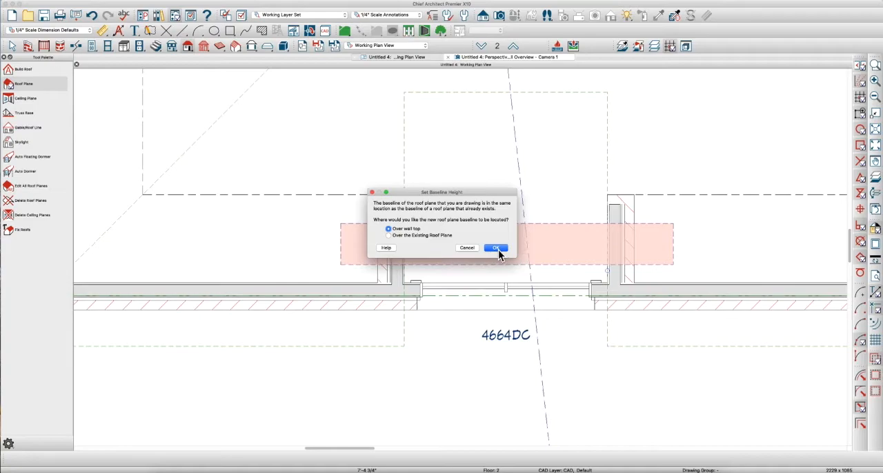
# Place the roof plane's baseline over the wall top, lock its pitch at zero, and stretch it back over the house
pyautogui.click(495, 248)
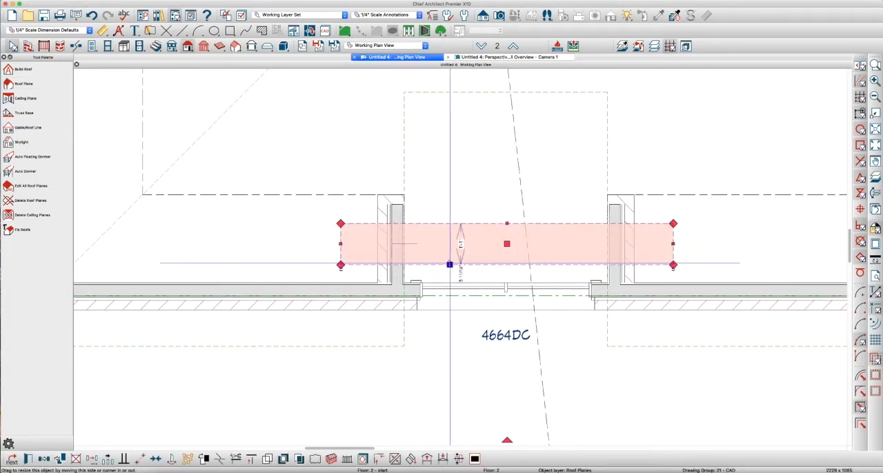
pyautogui.doubleClick(506, 243)
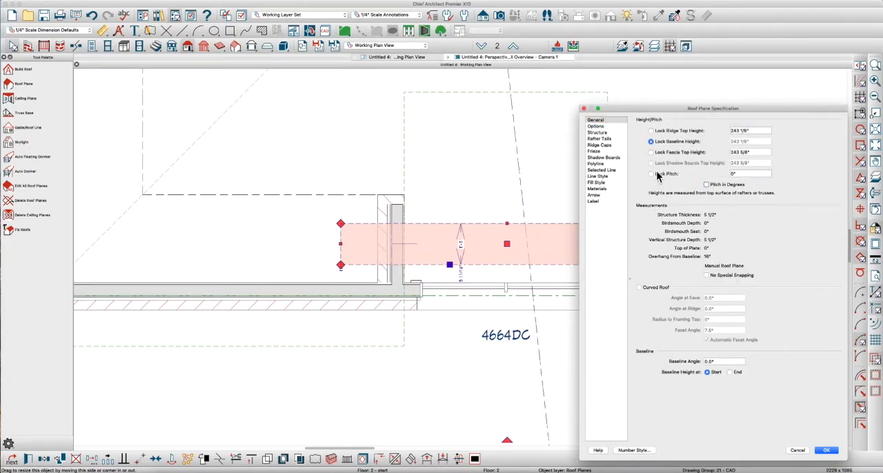
pyautogui.click(651, 173)
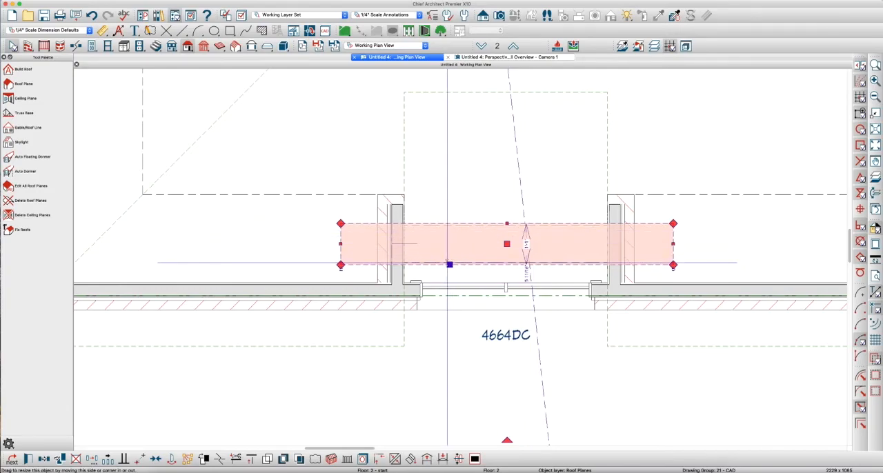
pyautogui.moveTo(449, 264); pyautogui.dragTo(447, 328)
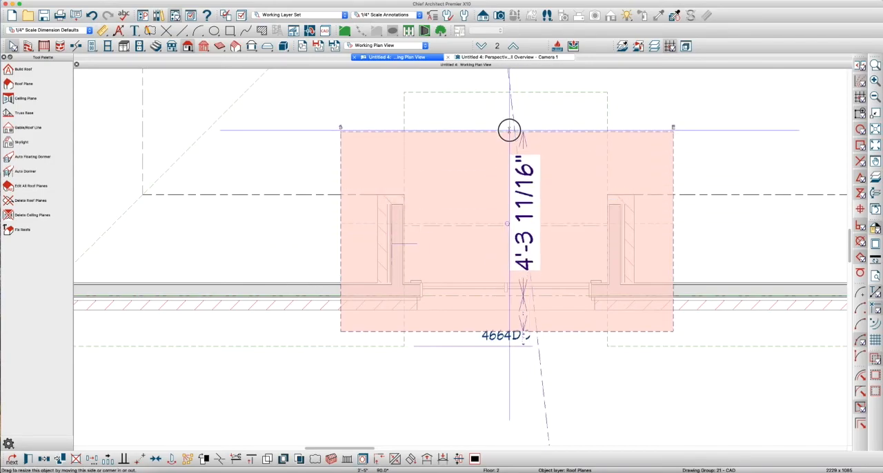
# Make the dormer roof plane curved with 40° eave angle, -40° ridge angle and a smaller facet angle
pyautogui.doubleClick(507, 132)
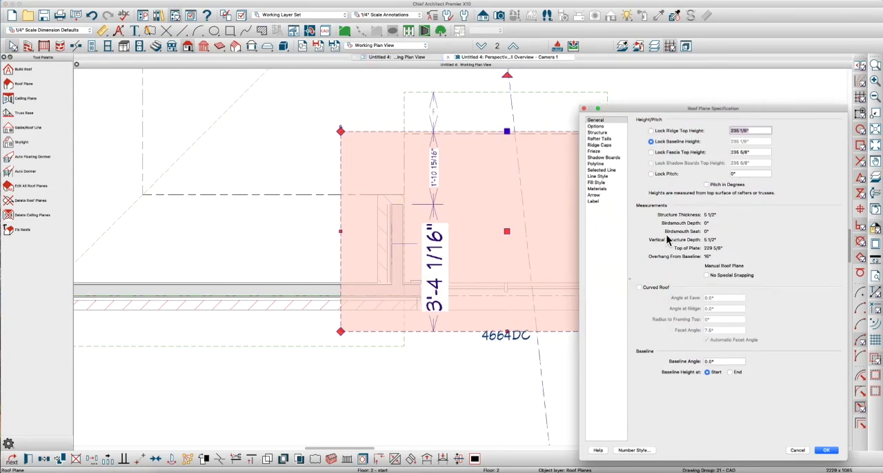
pyautogui.click(638, 287)
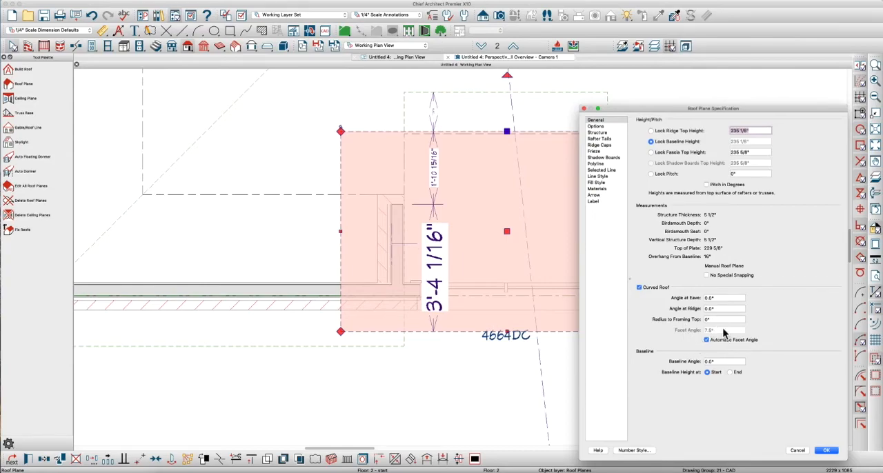
pyautogui.click(724, 297)
pyautogui.write('40')
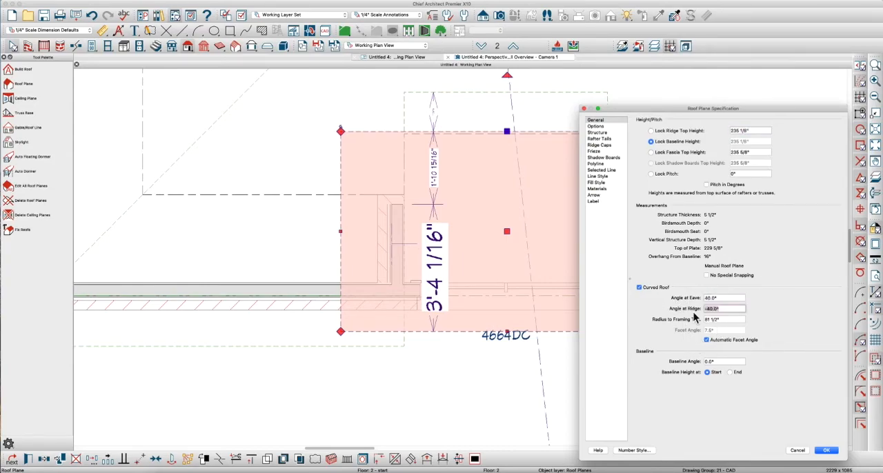
pyautogui.click(706, 339)
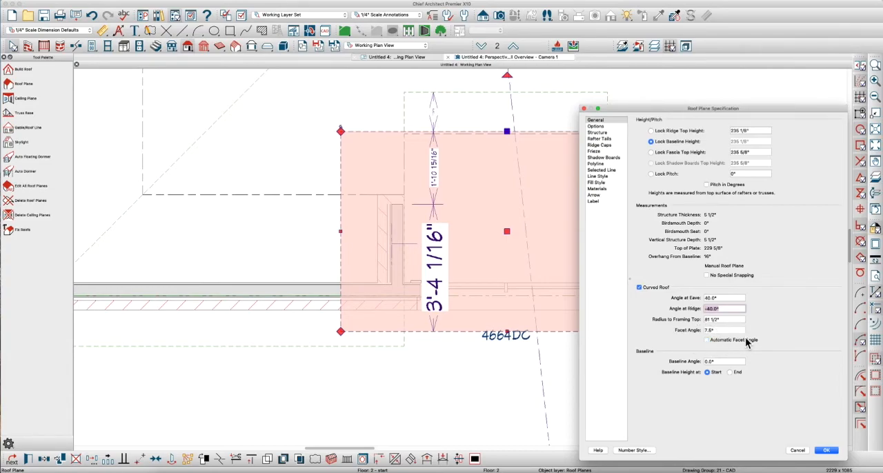
pyautogui.click(724, 330)
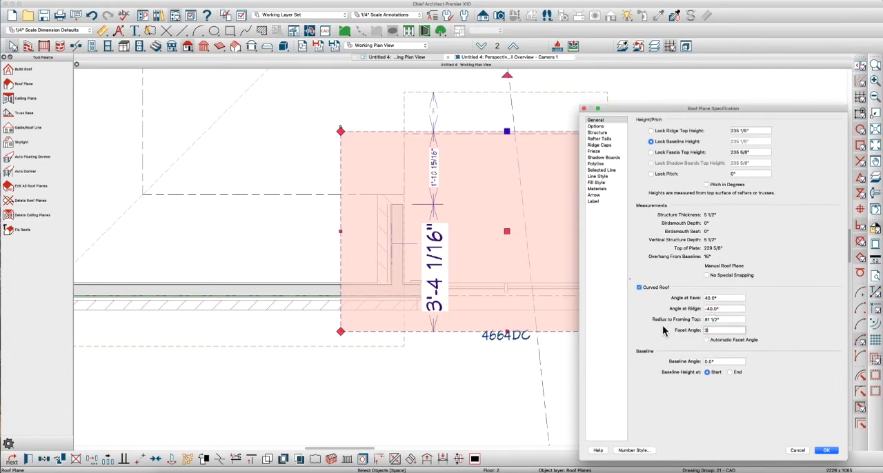
pyautogui.click(826, 450)
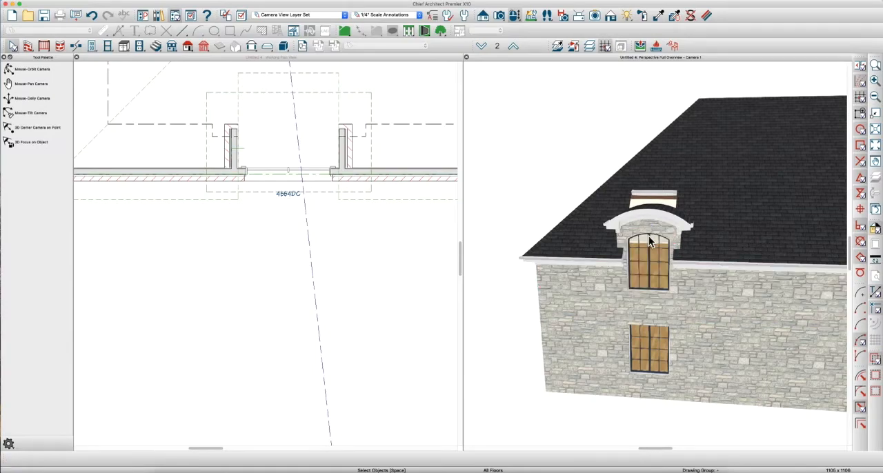
# Turn off the boxed eave in the curved dormer roof plane's options
pyautogui.moveTo(649, 242); pyautogui.dragTo(693, 231)
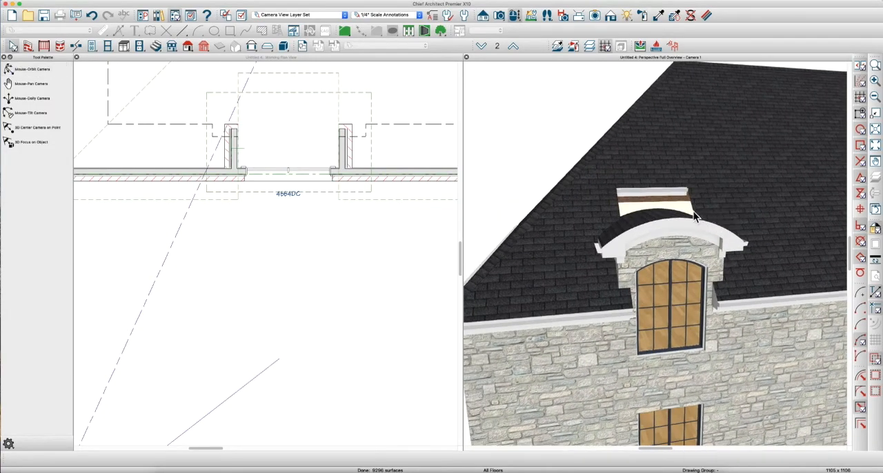
pyautogui.doubleClick(695, 216)
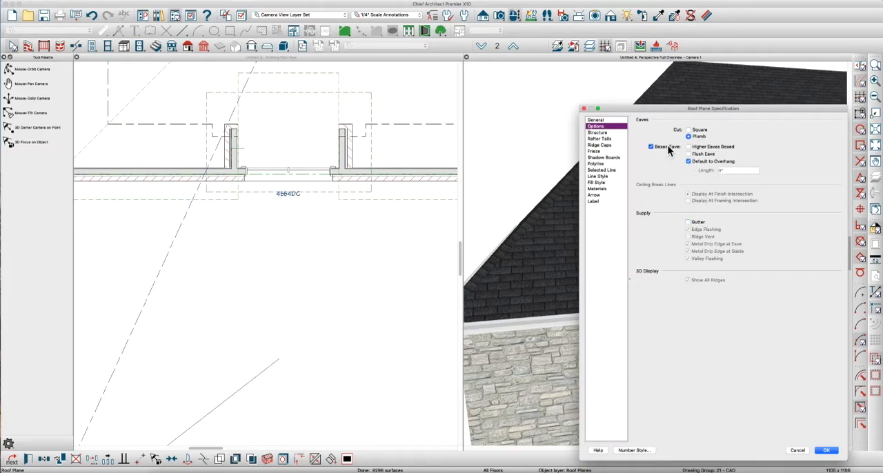
pyautogui.click(826, 450)
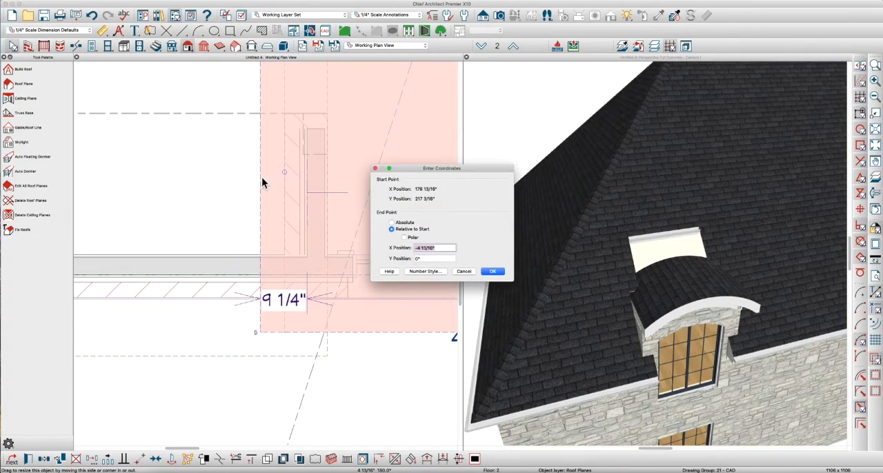
# Shift the dormer roof plane's side edges by -4 13/16 in. and 6 1/8 in
pyautogui.click(492, 271)
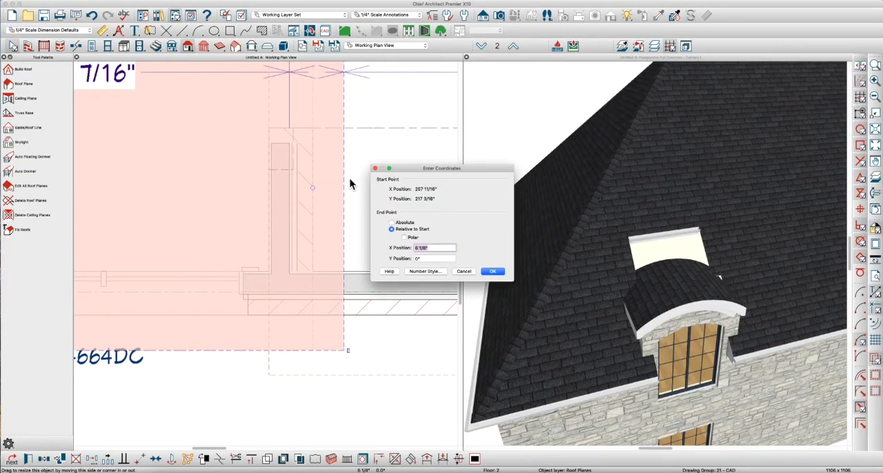
pyautogui.click(492, 270)
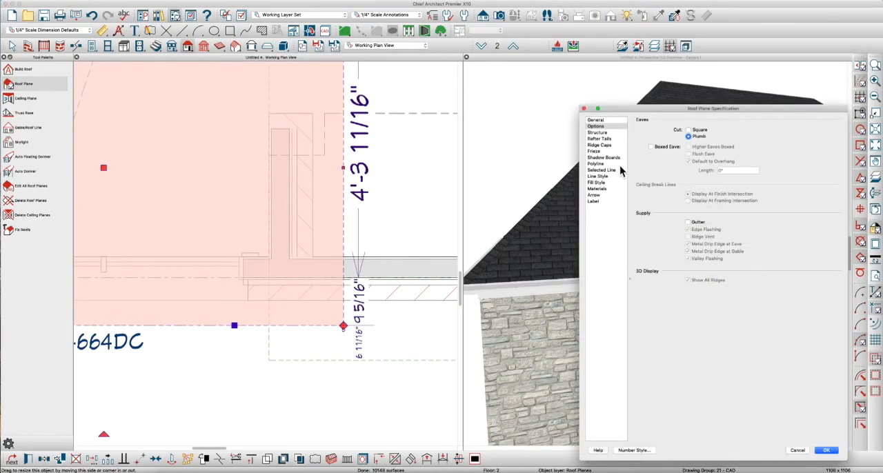
# Add molding profile CA-001 as a frieze along the dormer roof's eave and inspect it in 3D
pyautogui.click(593, 151)
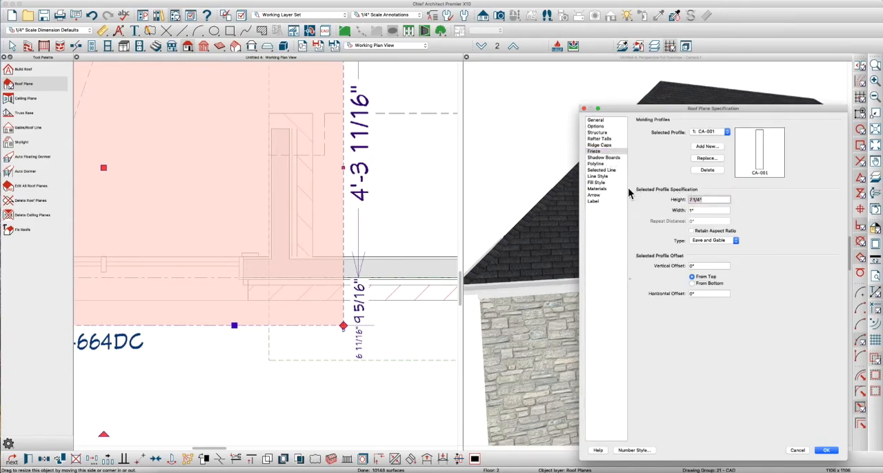
pyautogui.click(826, 450)
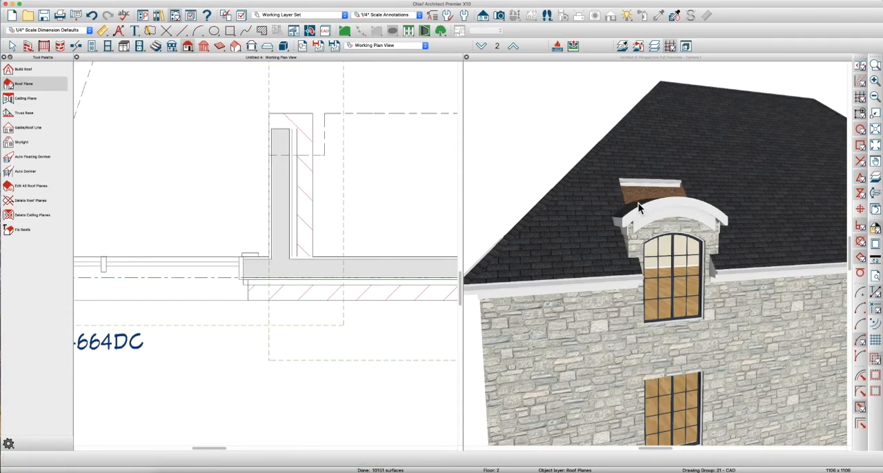
pyautogui.moveTo(638, 210); pyautogui.dragTo(638, 228)
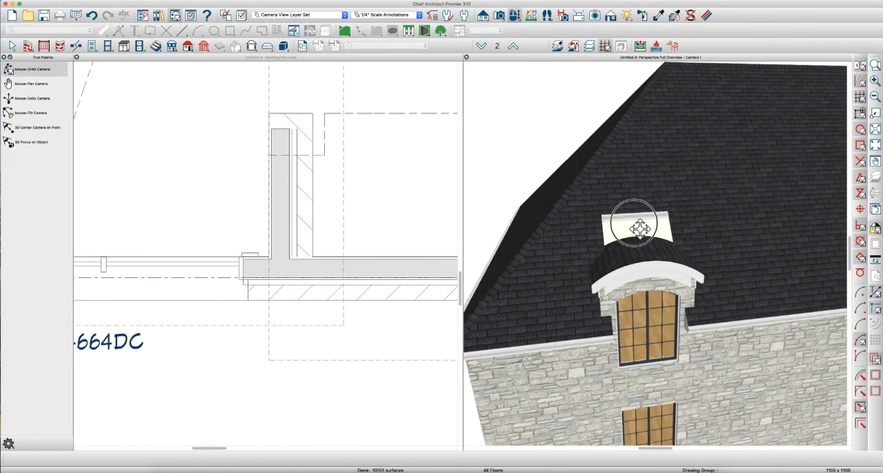
pyautogui.moveTo(638, 228); pyautogui.dragTo(649, 211)
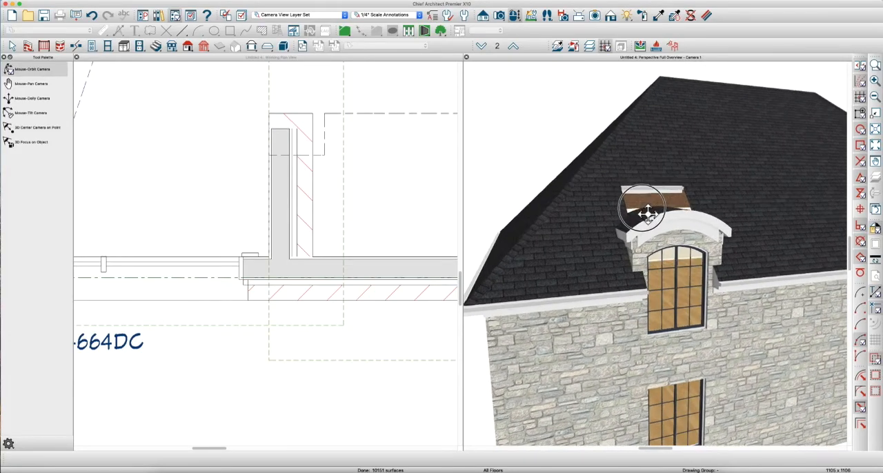
pyautogui.moveTo(642, 210); pyautogui.dragTo(666, 231)
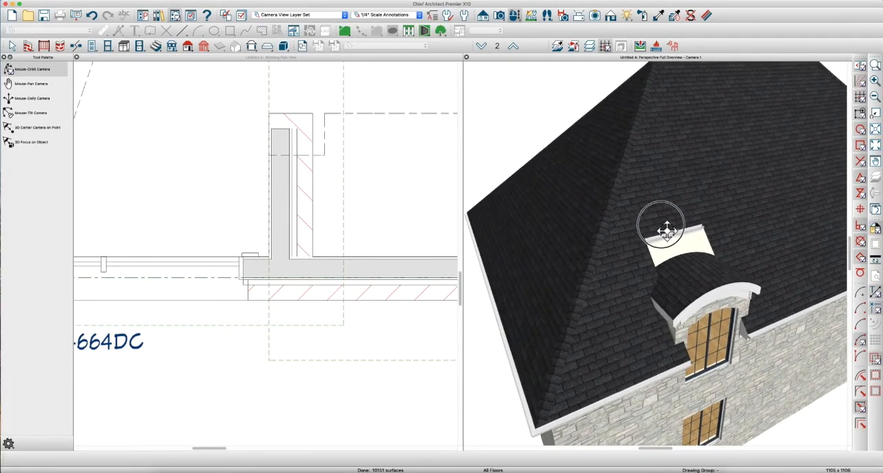
# Orbit around the dormer, select its curved roof plane and bring the camera to a front view
pyautogui.moveTo(666, 231); pyautogui.dragTo(655, 214)
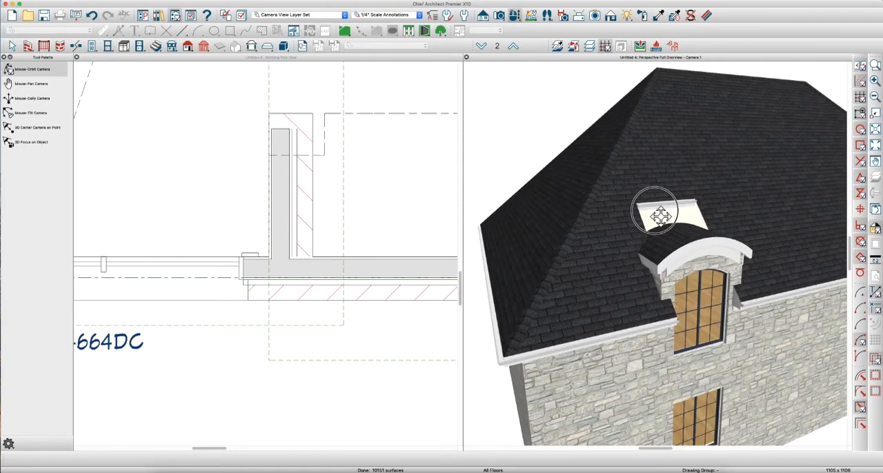
pyautogui.moveTo(654, 214); pyautogui.dragTo(659, 231)
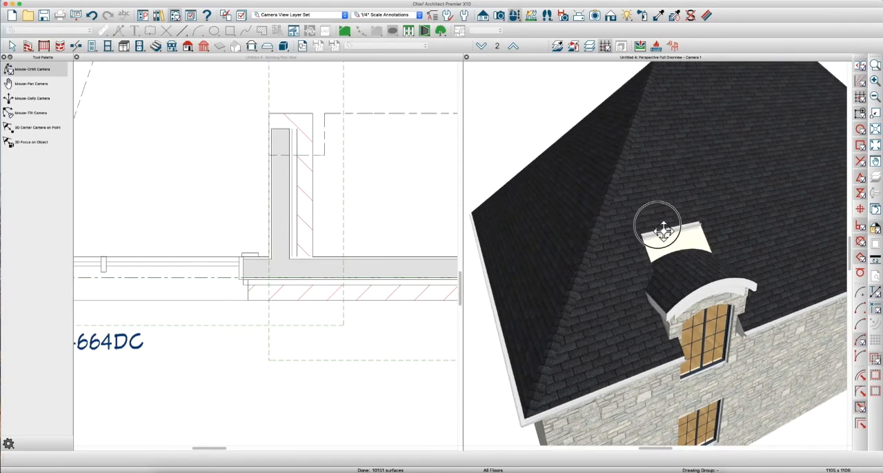
pyautogui.click(662, 231)
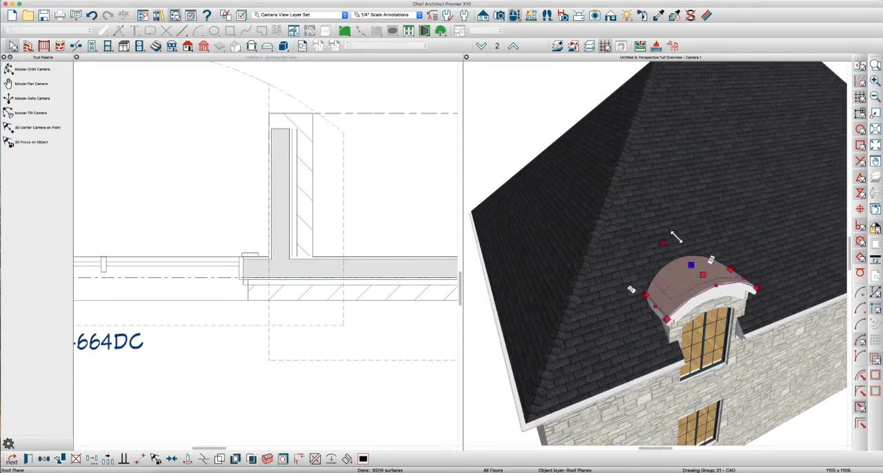
pyautogui.moveTo(677, 238); pyautogui.dragTo(659, 249)
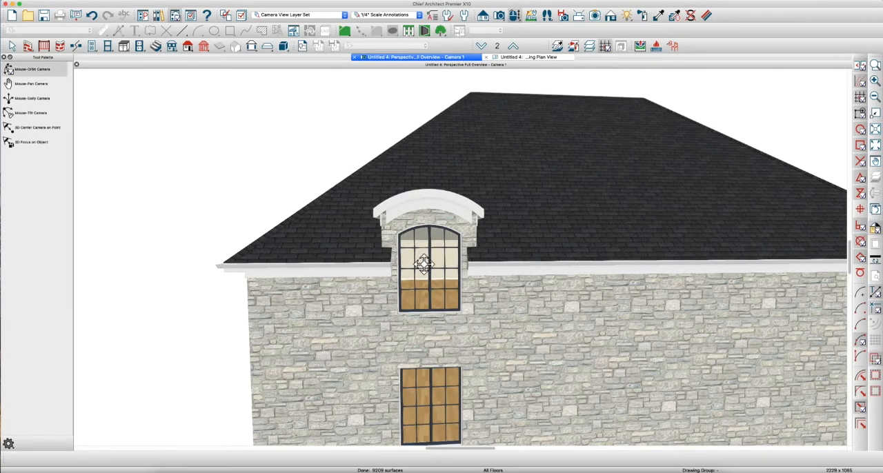
pyautogui.moveTo(424, 264); pyautogui.dragTo(443, 255)
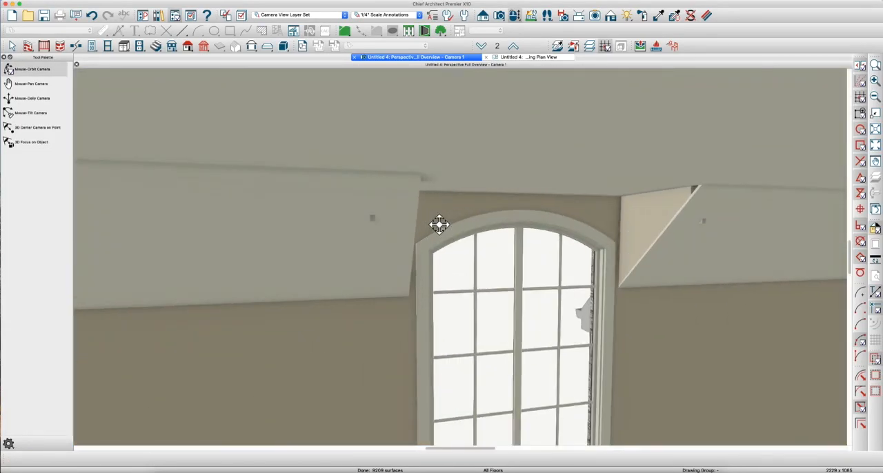
pyautogui.moveTo(439, 225); pyautogui.dragTo(393, 235)
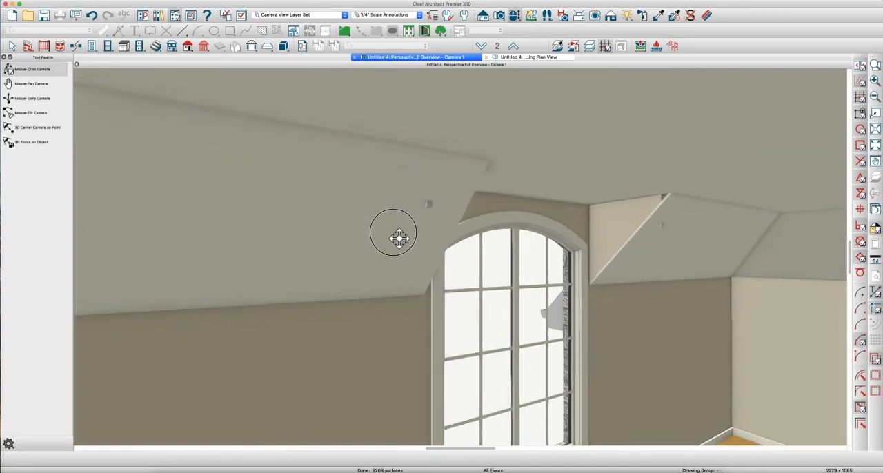
pyautogui.moveTo(393, 234); pyautogui.dragTo(645, 200)
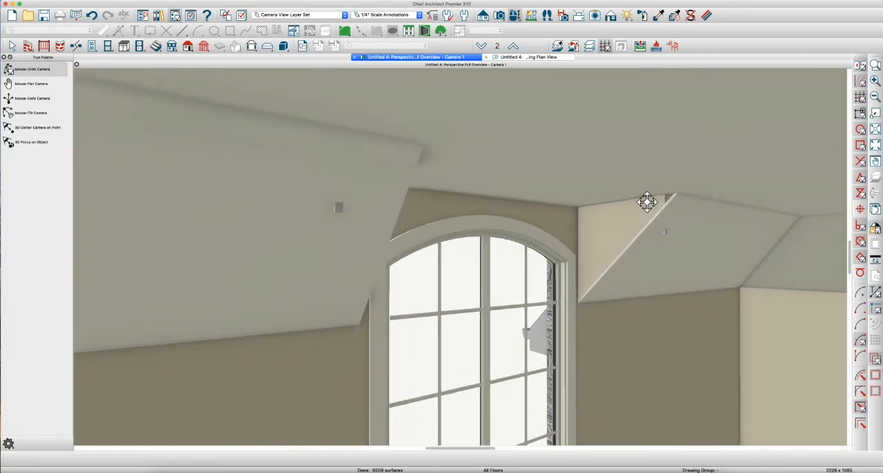
pyautogui.click(645, 200)
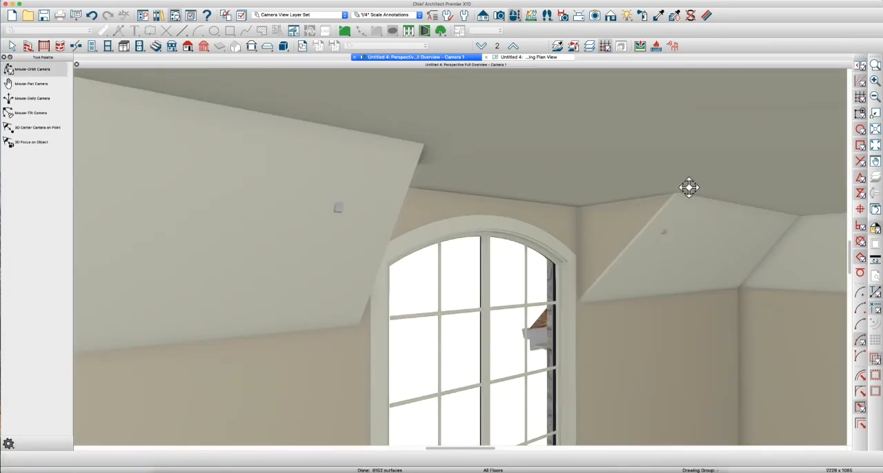
pyautogui.moveTo(689, 188); pyautogui.dragTo(362, 229)
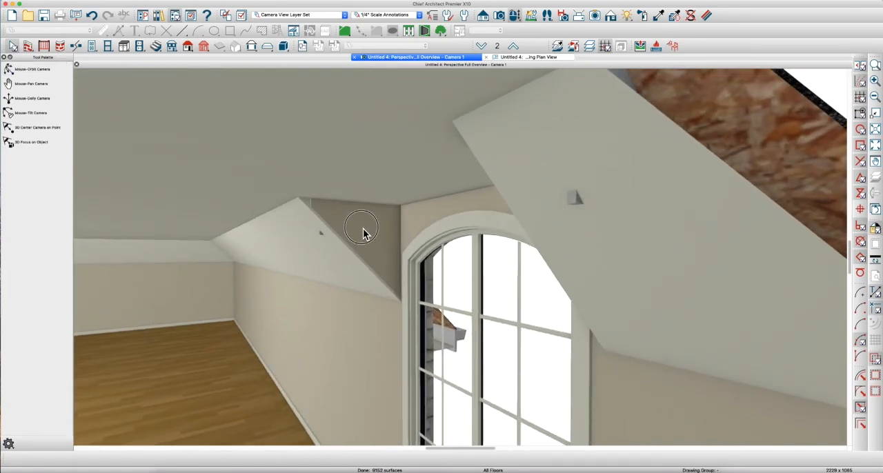
pyautogui.click(362, 228)
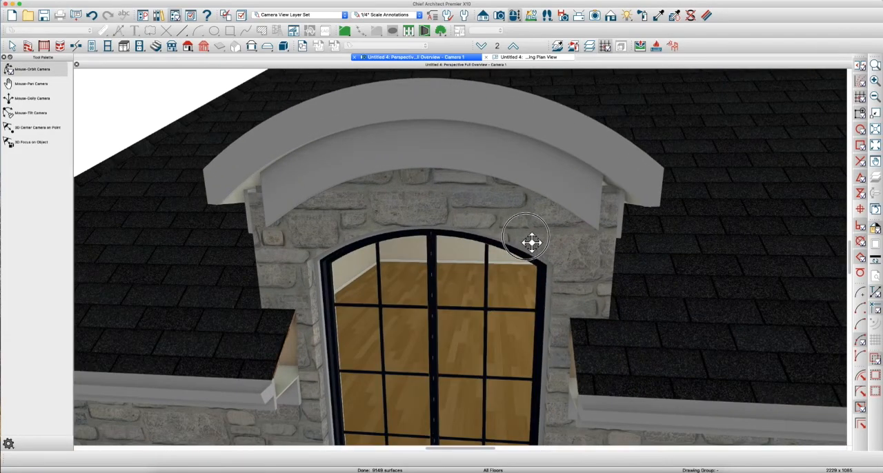
# Confirm the CA-001 frieze profile on the dormer roof plane and orbit to view the dormer front
pyautogui.moveTo(528, 239); pyautogui.dragTo(493, 230)
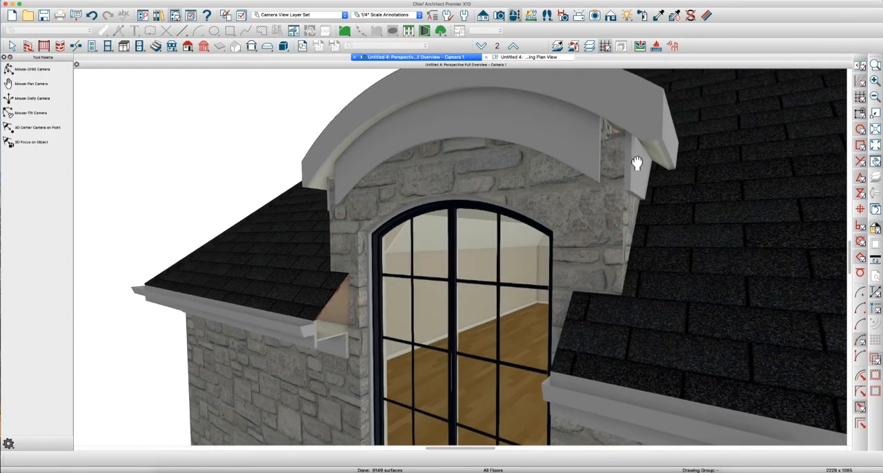
pyautogui.moveTo(635, 162); pyautogui.dragTo(563, 196)
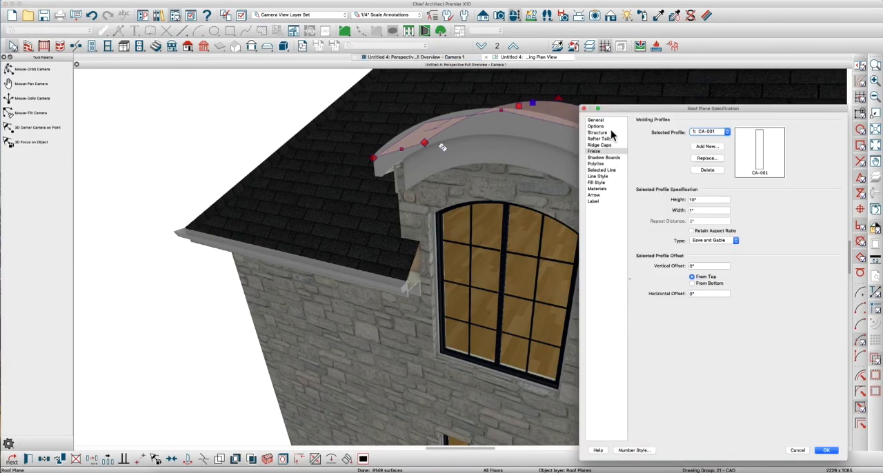
pyautogui.click(596, 126)
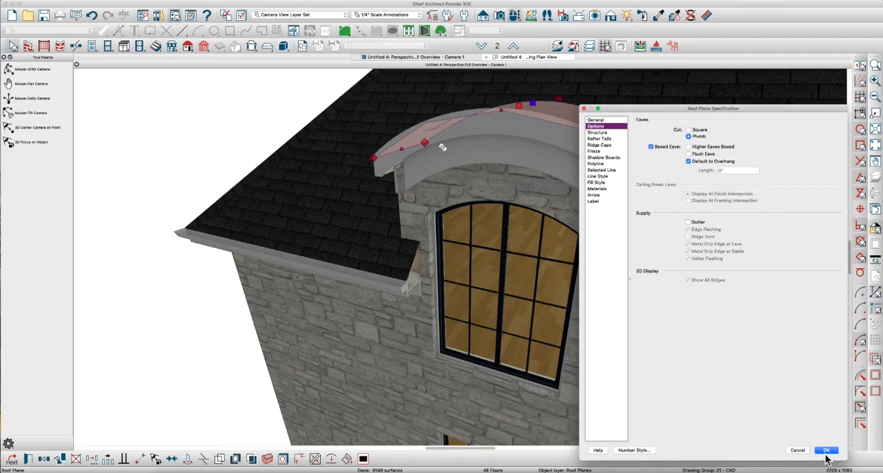
pyautogui.click(826, 450)
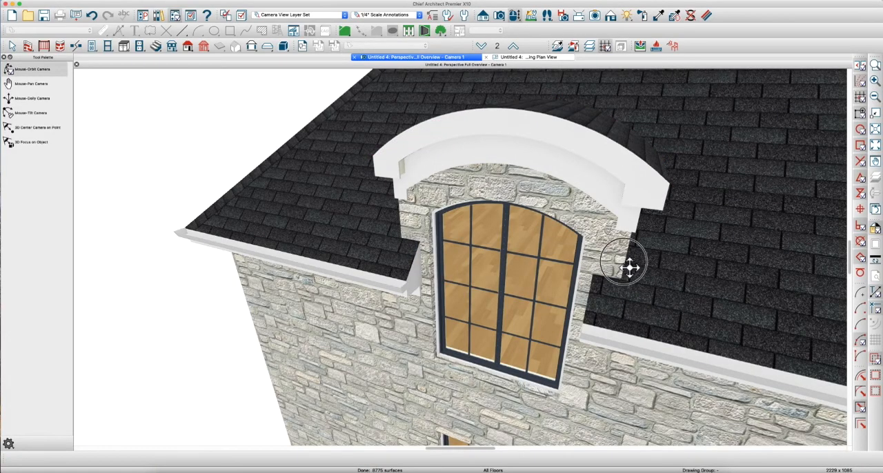
pyautogui.moveTo(628, 268); pyautogui.dragTo(688, 247)
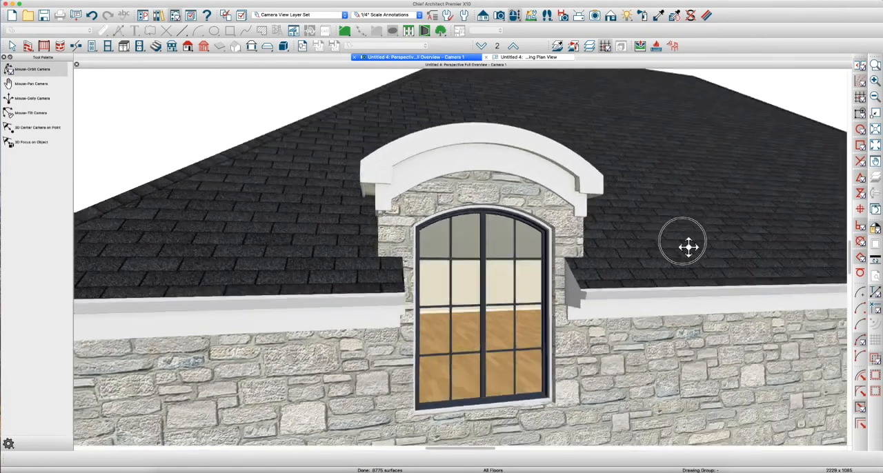
# Orbit the 3D view to face the curved dormer straight on
pyautogui.moveTo(683, 248); pyautogui.dragTo(559, 269)
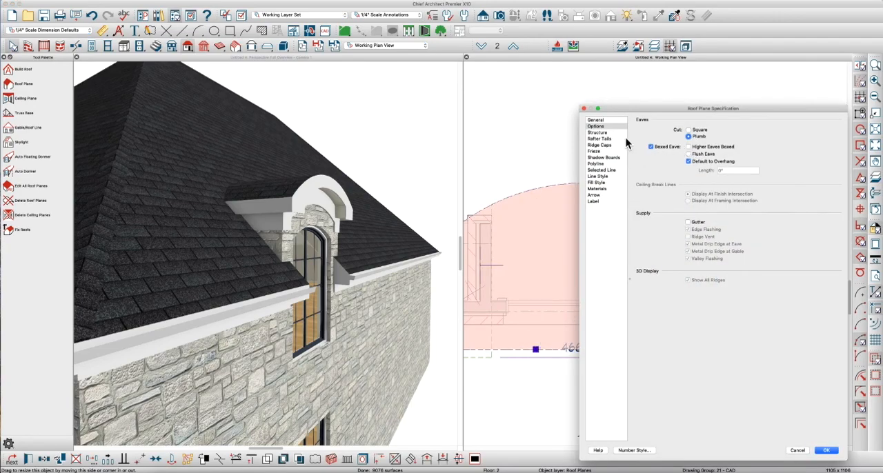
pyautogui.moveTo(606, 163)
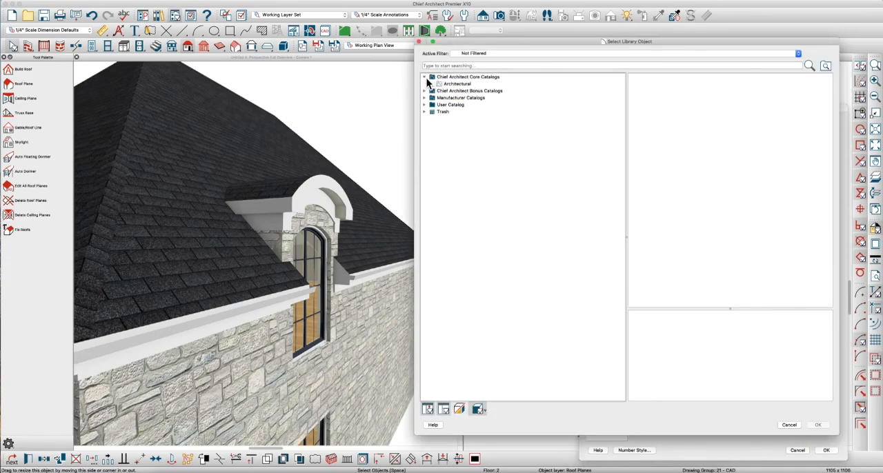
# Add a CA-21 crown molding shadow board, 2 1/4" high, to the dormer roof plane
pyautogui.click(431, 83)
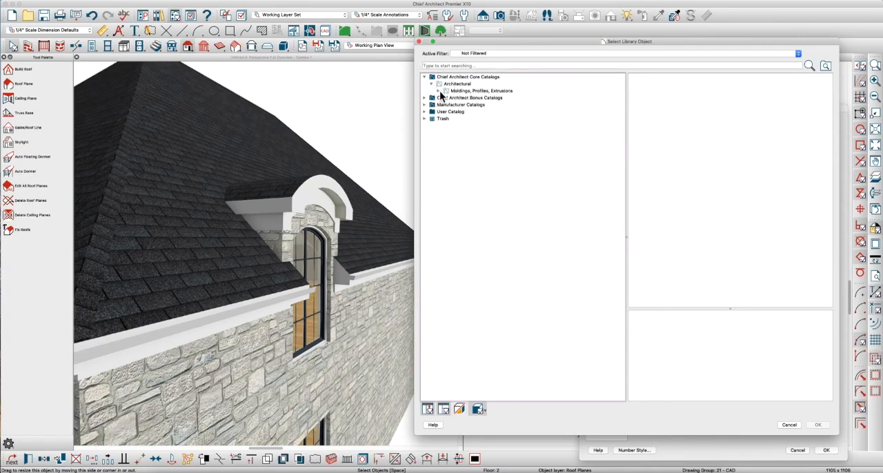
pyautogui.click(446, 125)
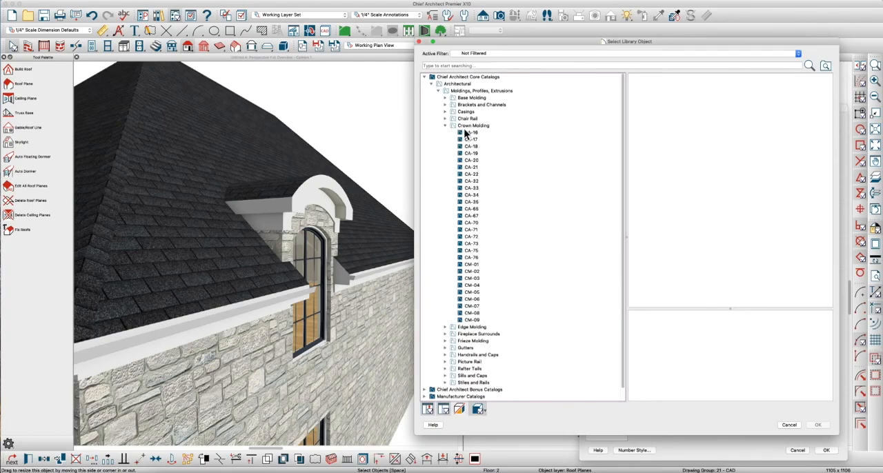
pyautogui.click(473, 125)
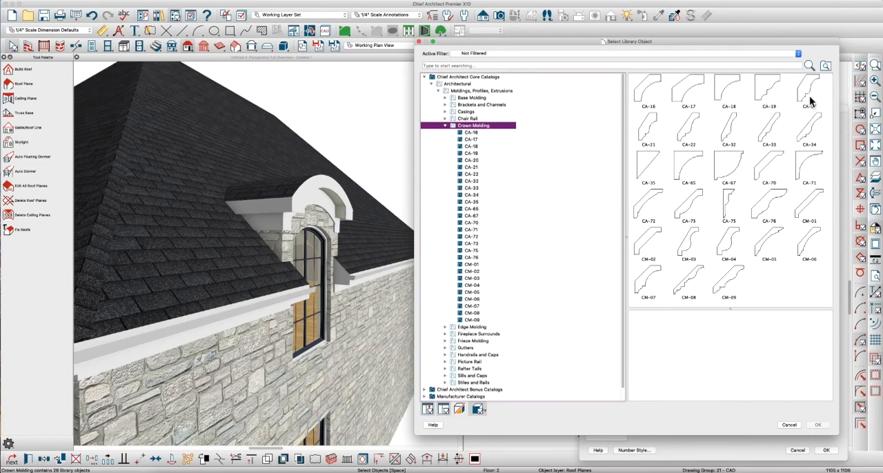
pyautogui.click(647, 128)
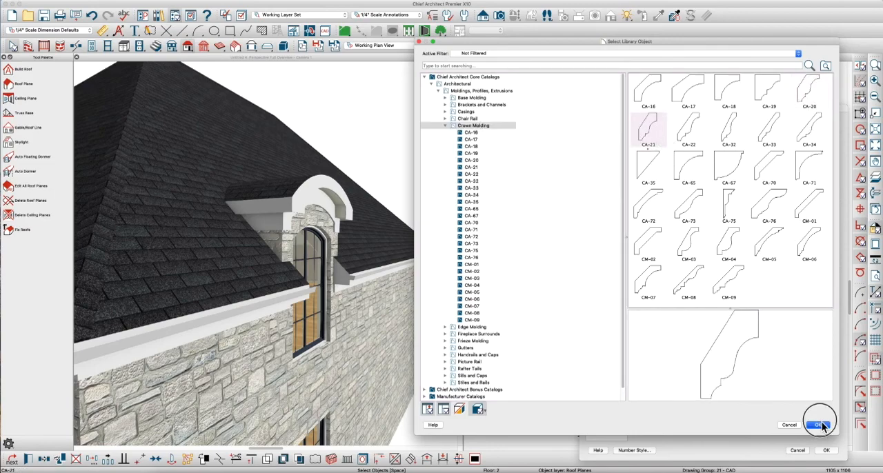
pyautogui.click(820, 425)
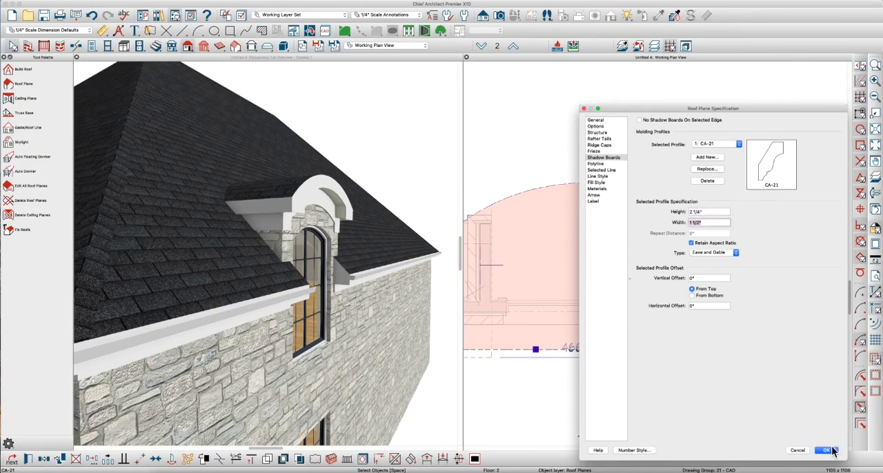
pyautogui.click(826, 450)
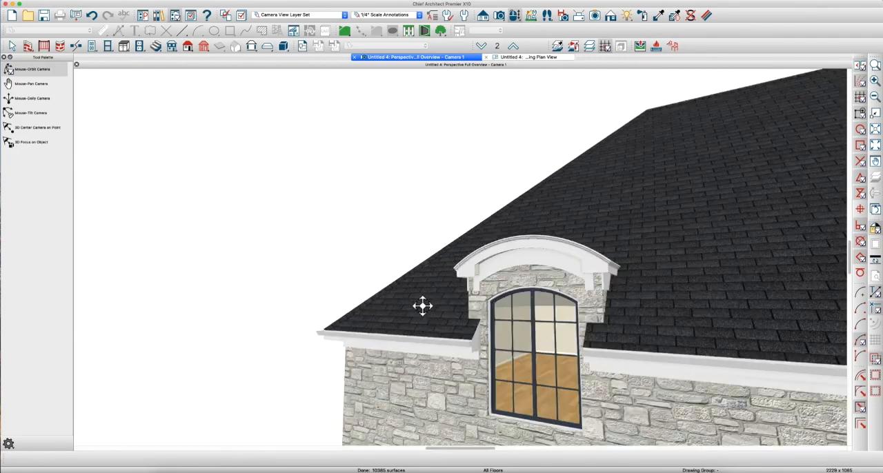
pyautogui.moveTo(423, 306); pyautogui.dragTo(637, 337)
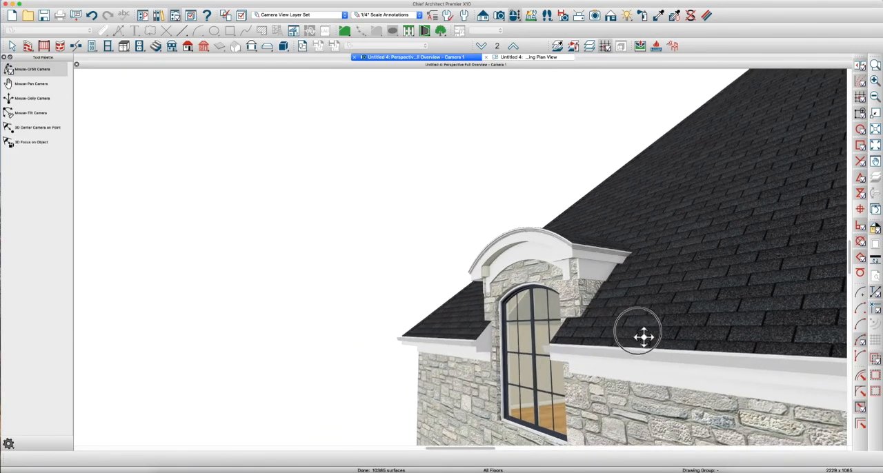
pyautogui.moveTo(642, 334); pyautogui.dragTo(745, 345)
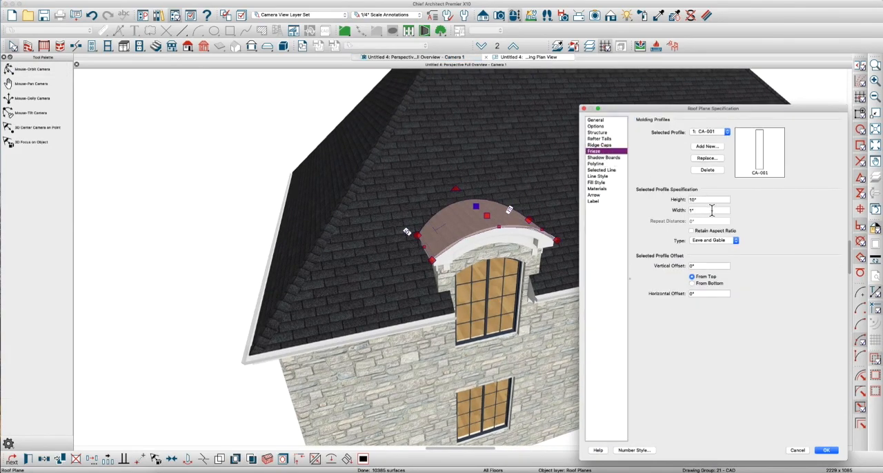
pyautogui.click(826, 450)
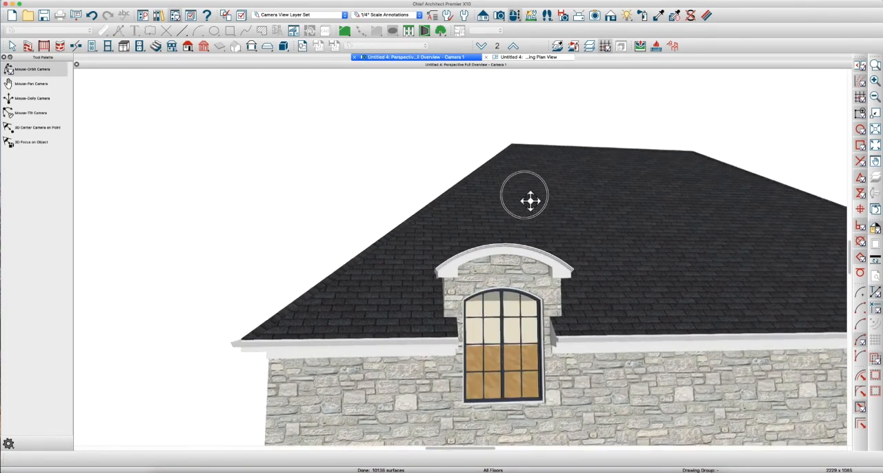
pyautogui.moveTo(530, 200); pyautogui.dragTo(590, 221)
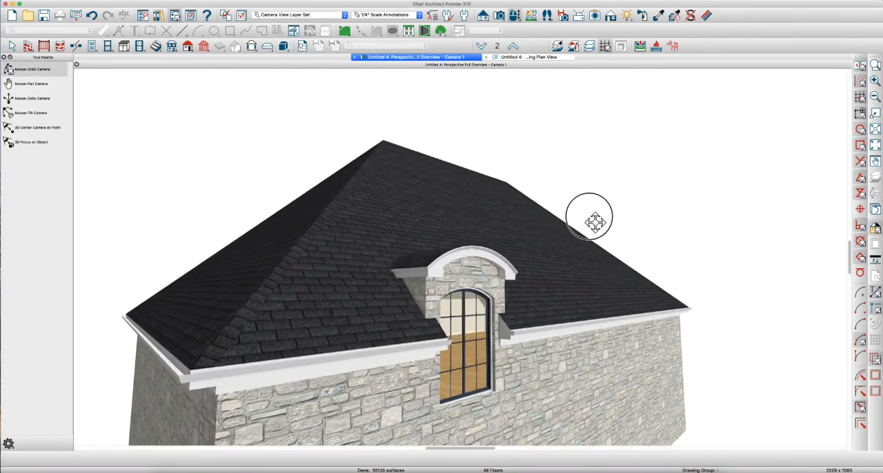
pyautogui.moveTo(595, 221); pyautogui.dragTo(504, 246)
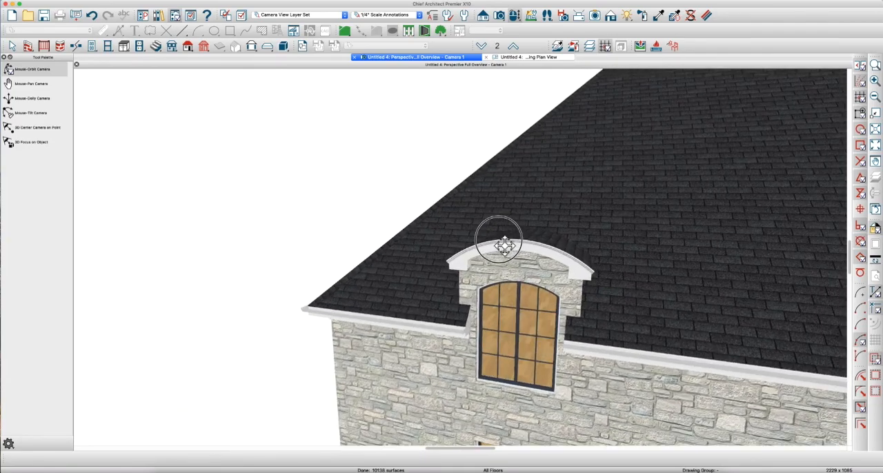
pyautogui.moveTo(499, 246); pyautogui.dragTo(570, 246)
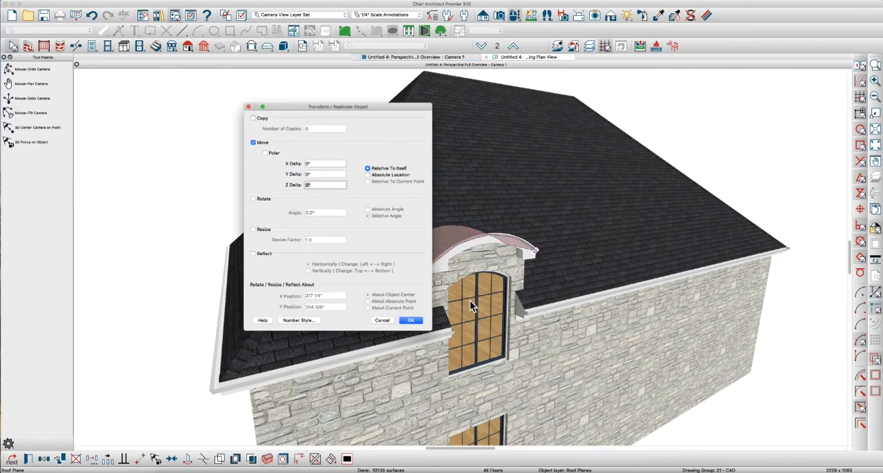
pyautogui.click(411, 320)
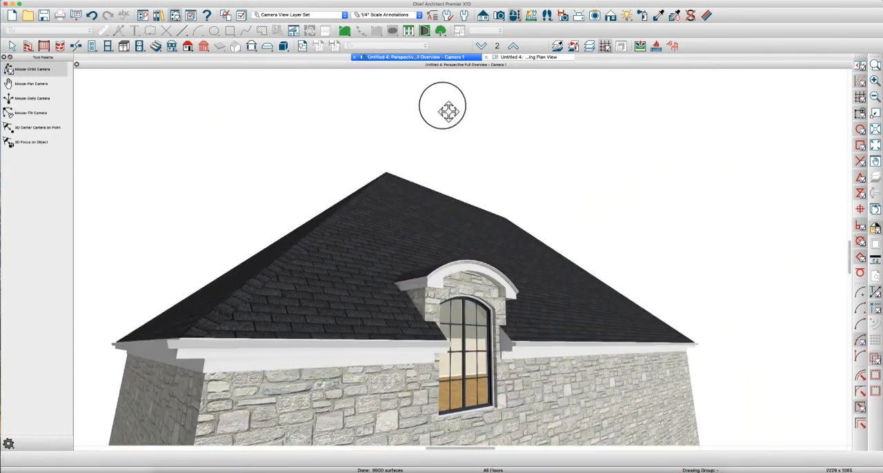
pyautogui.moveTo(442, 111); pyautogui.dragTo(612, 310)
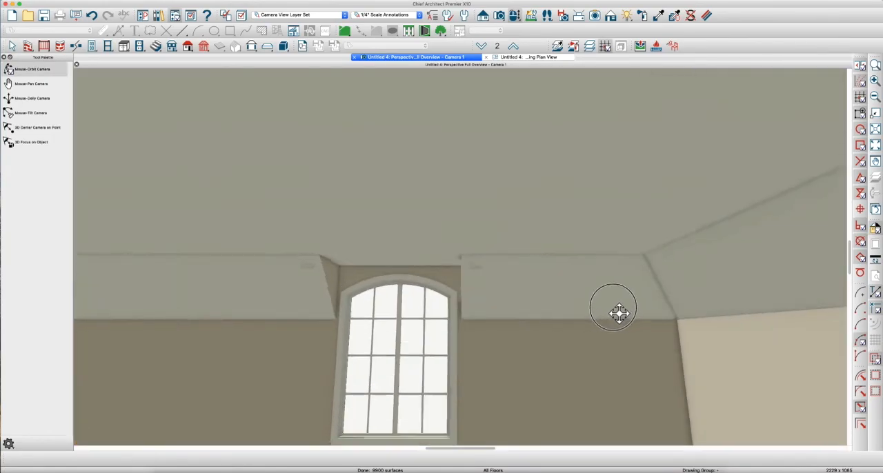
pyautogui.moveTo(613, 309); pyautogui.dragTo(625, 310)
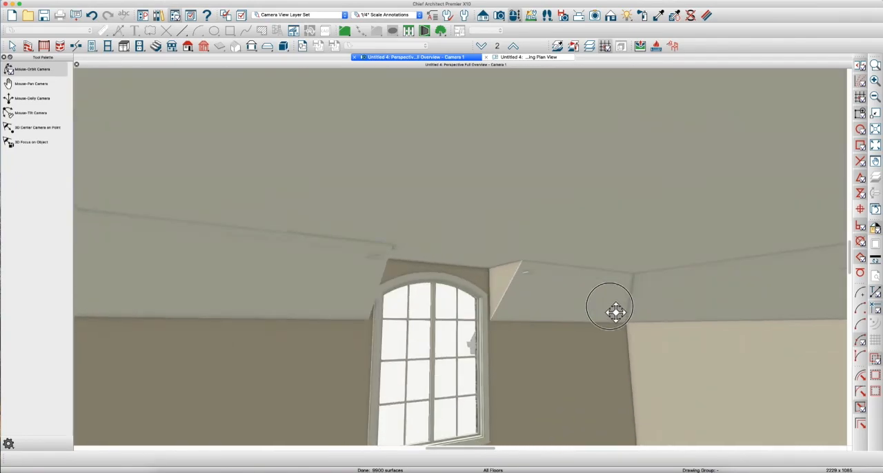
pyautogui.moveTo(611, 311); pyautogui.dragTo(370, 318)
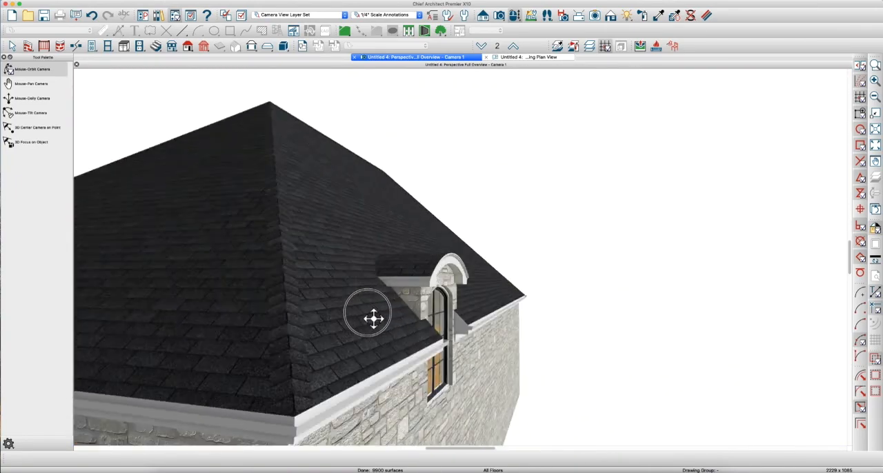
pyautogui.moveTo(374, 318); pyautogui.dragTo(441, 348)
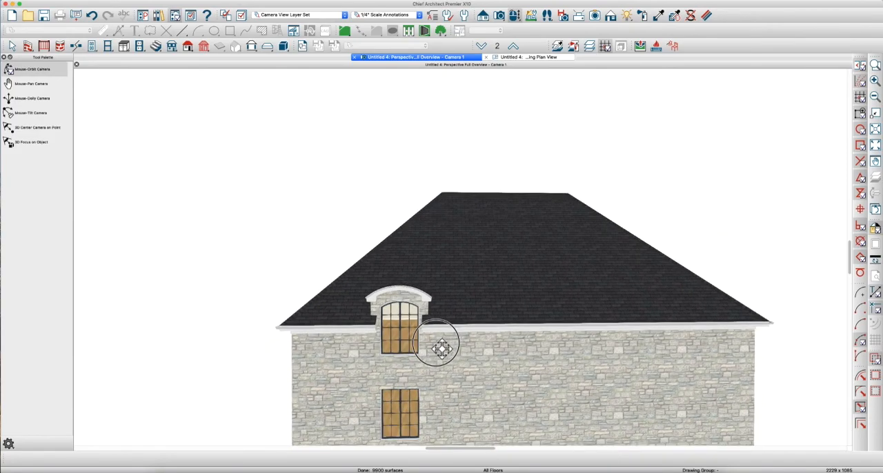